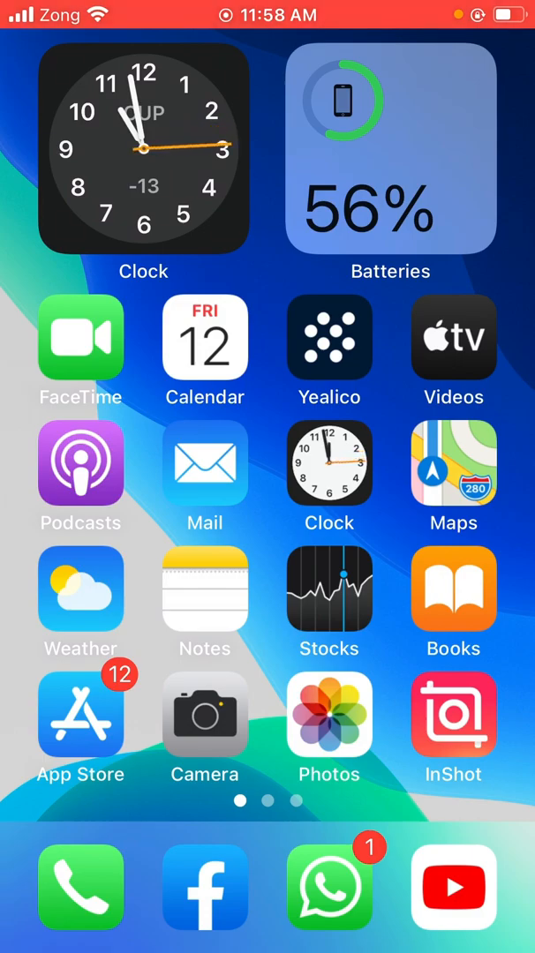
Review Friday 12 March 2021 in Calendar, crowded with spam malware-warning events, then return home.
scroll("left", 3)
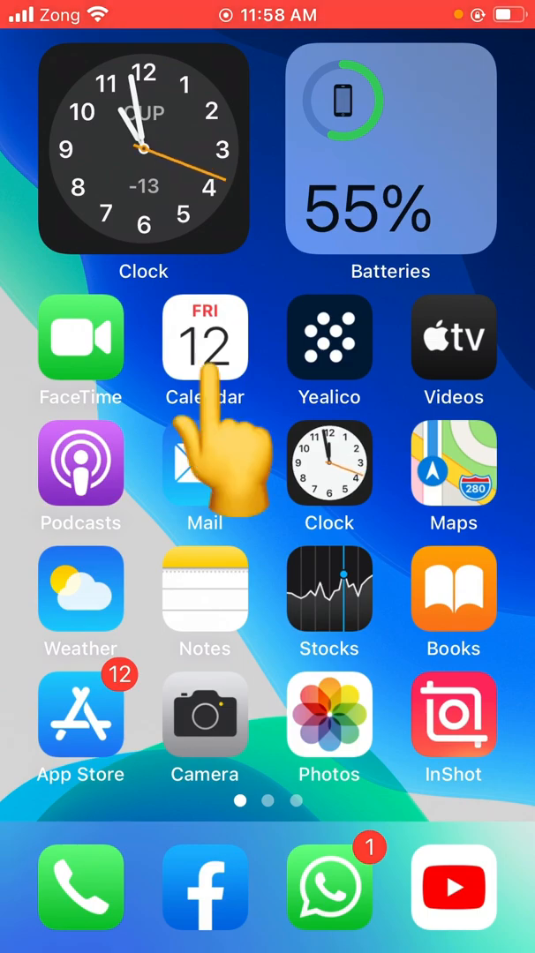
left_click(205, 338)
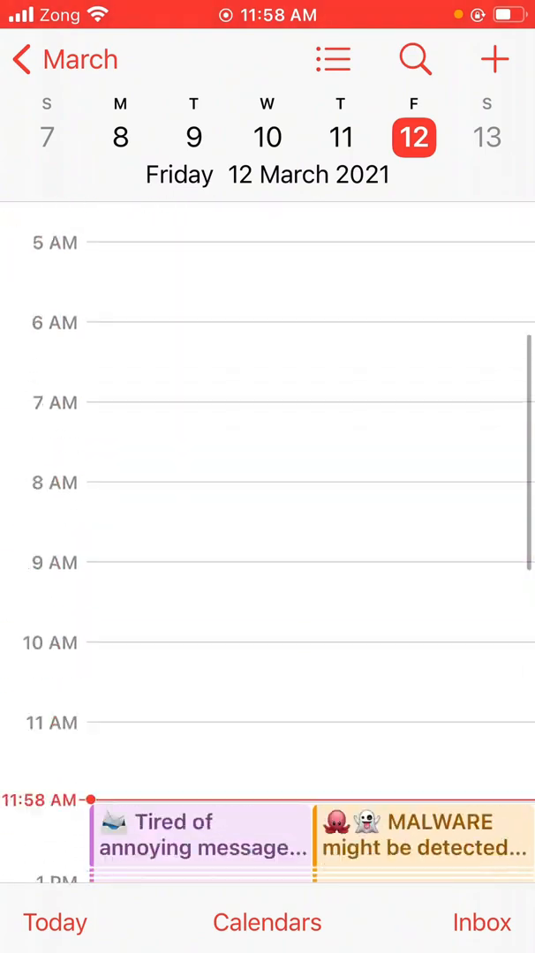
scroll("down", 3)
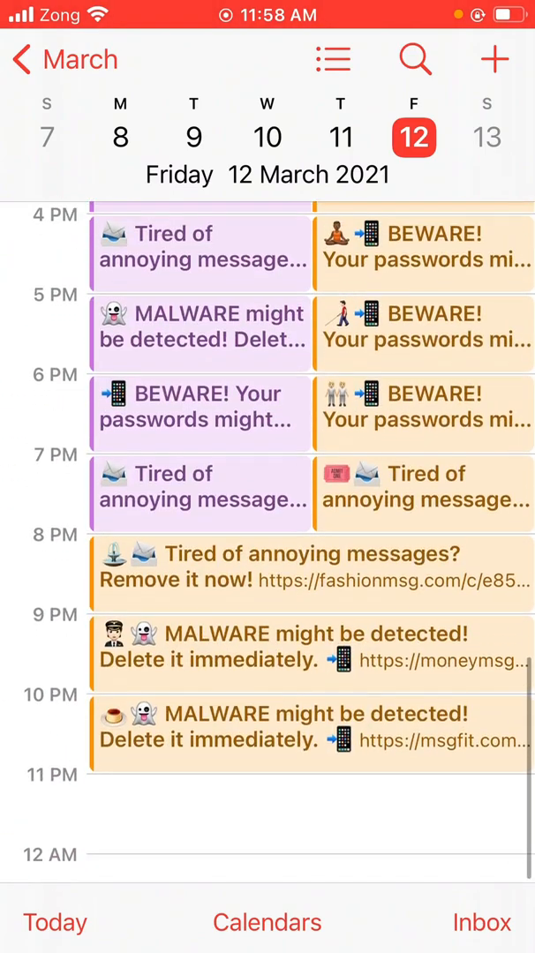
key("home")
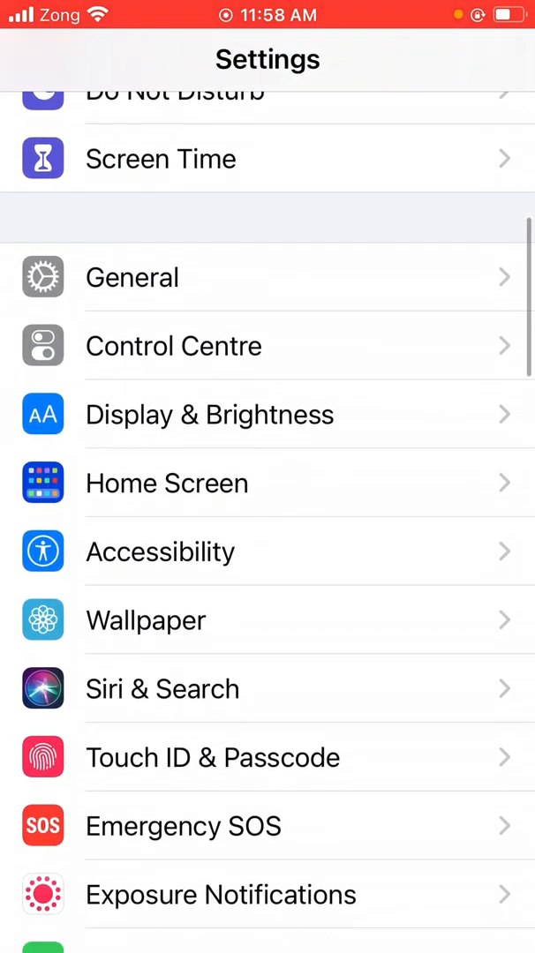
Delete the allowandgo.com subscribed Events calendar account under Calendar > Accounts.
scroll("down", 3)
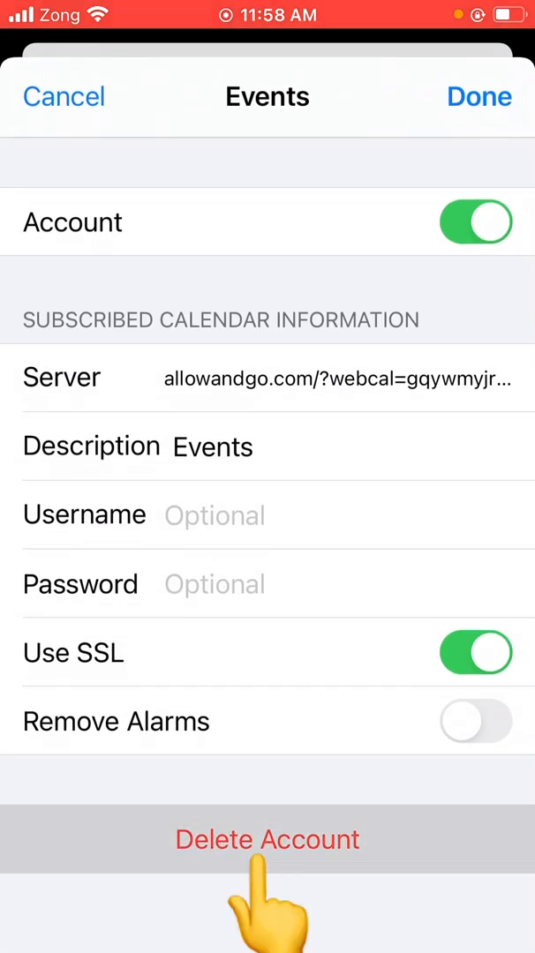
left_click(268, 839)
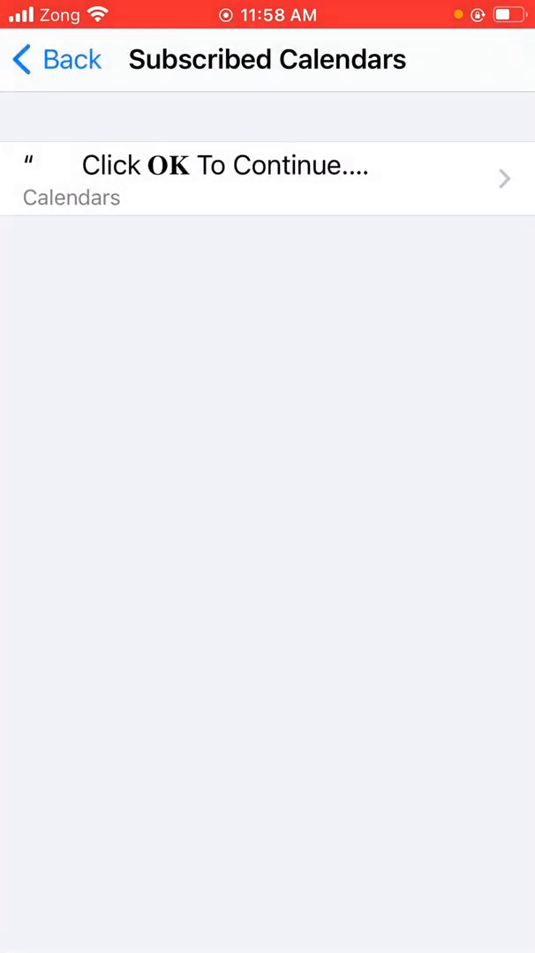
left_click(265, 178)
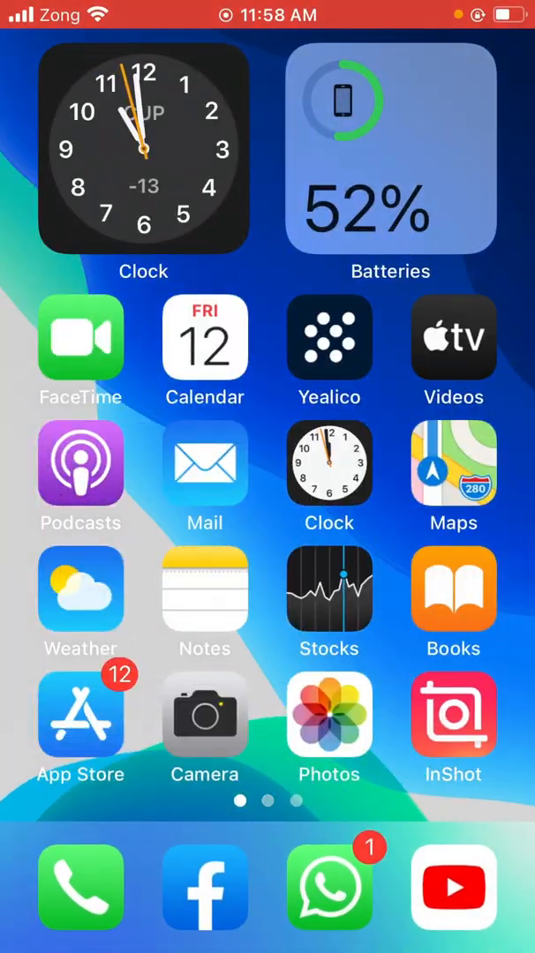
Reopen 12 March 2021 in Calendar and confirm the day is now empty of spam events.
left_click(205, 339)
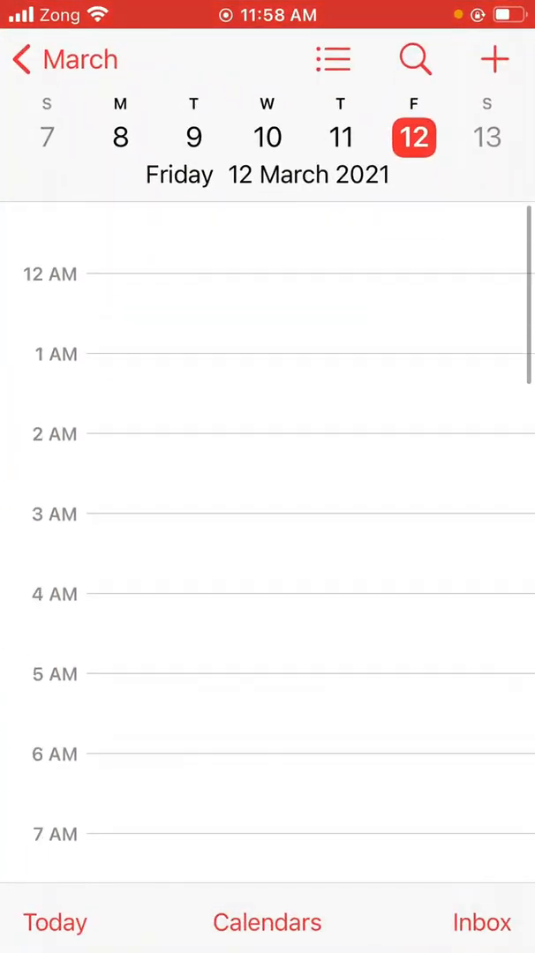
scroll("down", 3)
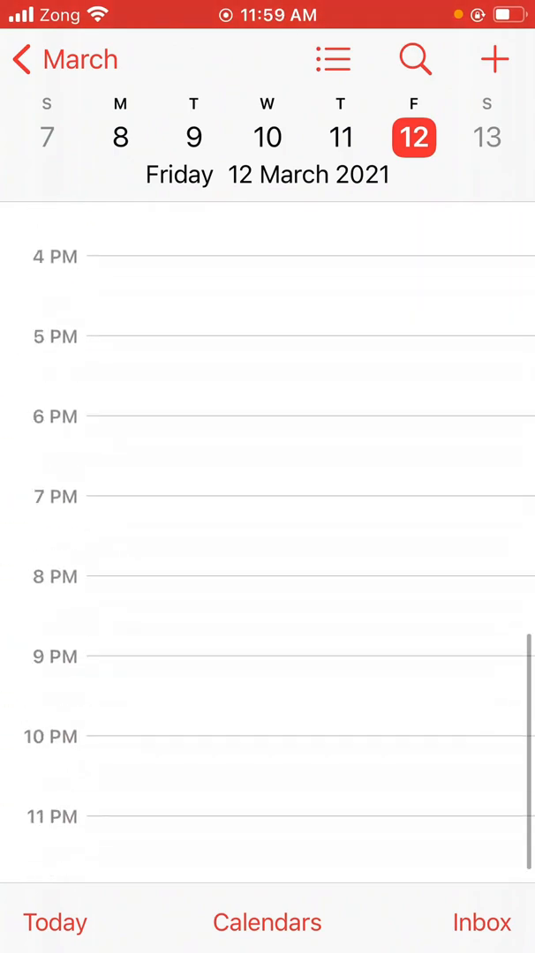
scroll("up", 3)
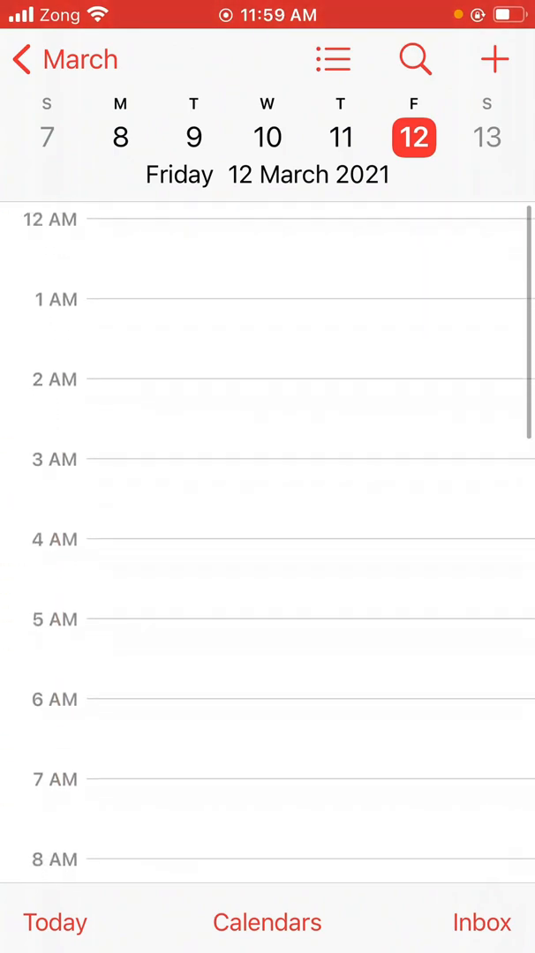